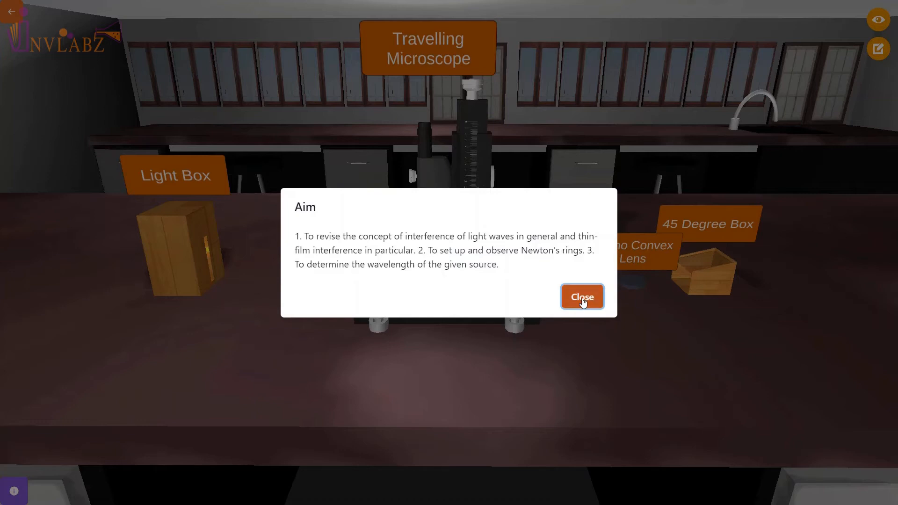
Dismiss the aim and all three instructions, then hide the apparatus name labels.
click(581, 297)
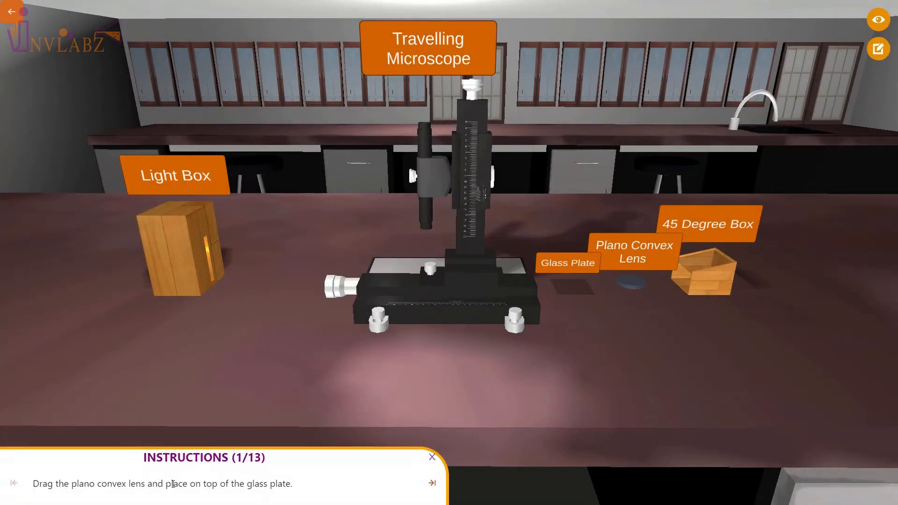
click(431, 482)
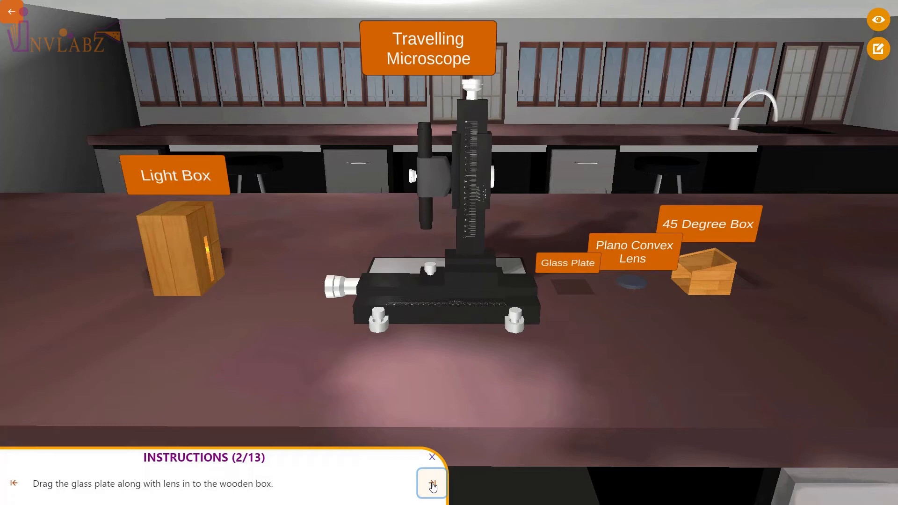
click(431, 483)
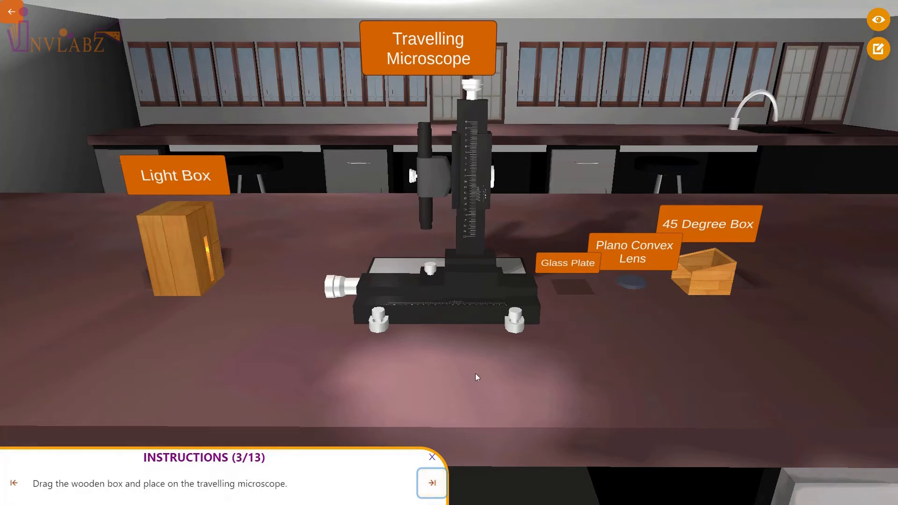
click(431, 456)
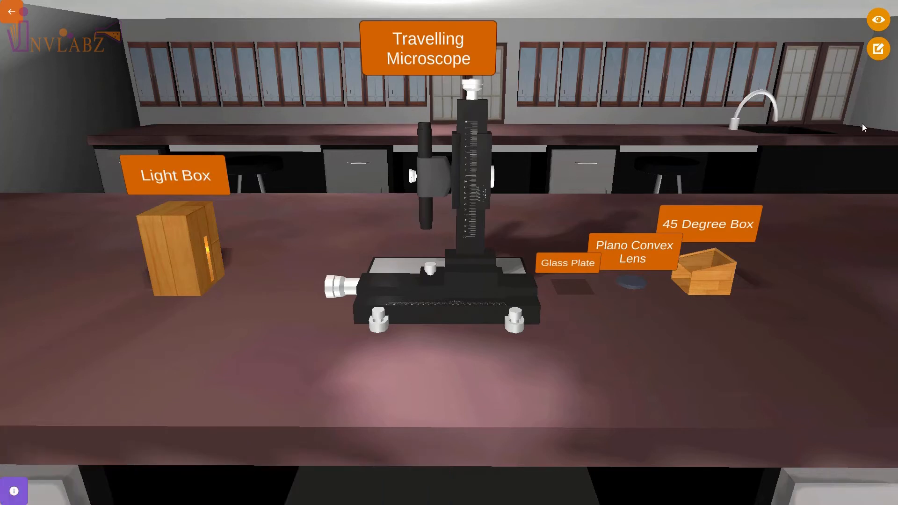
click(877, 19)
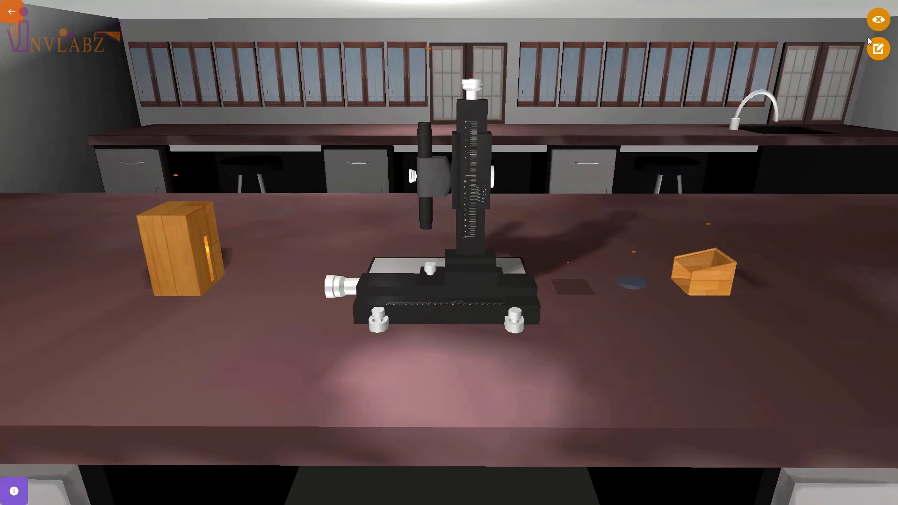
Put the lens and glass plate into the wooden box and place it on the microscope.
click(630, 280)
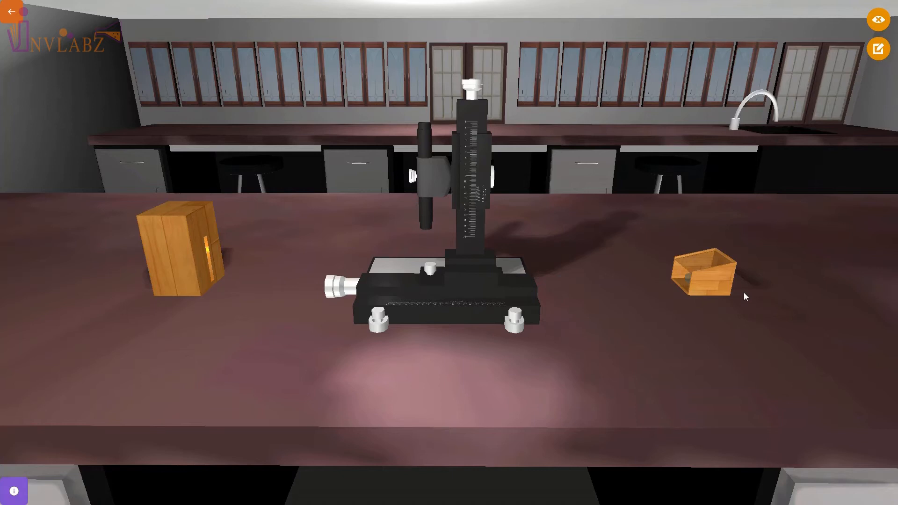
mouse_move(714, 281)
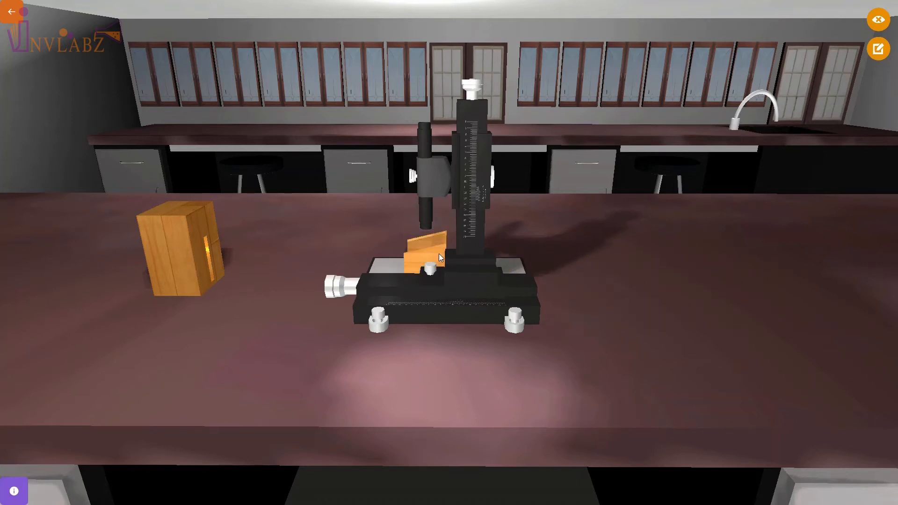
mouse_move(232, 273)
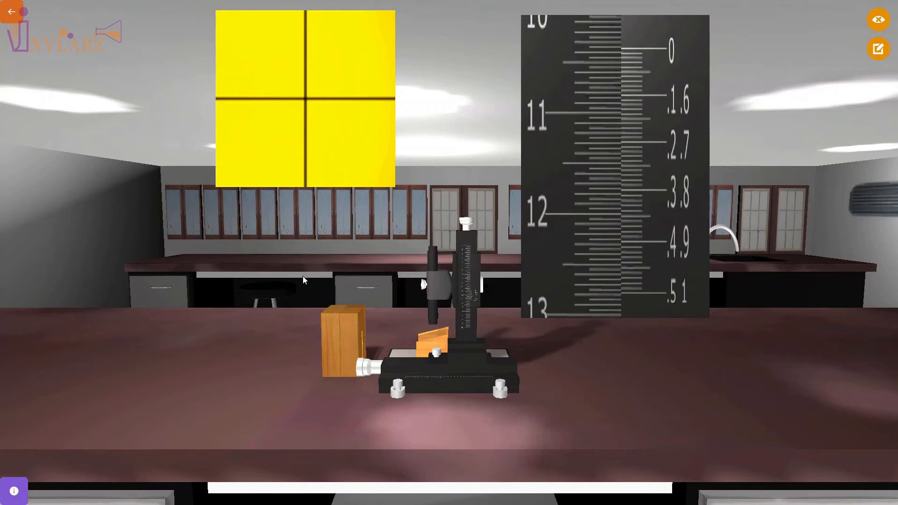
mouse_move(412, 286)
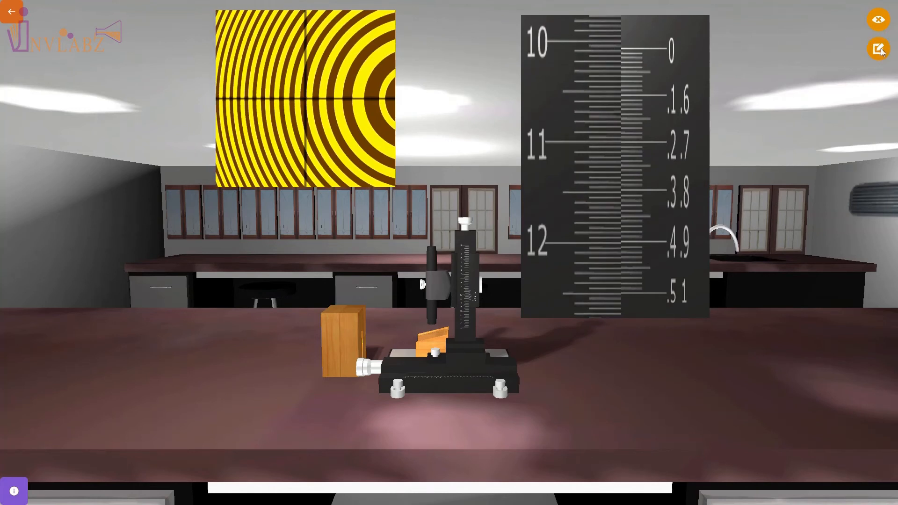
With the rings in focus, open the empty Observation Record table.
click(877, 48)
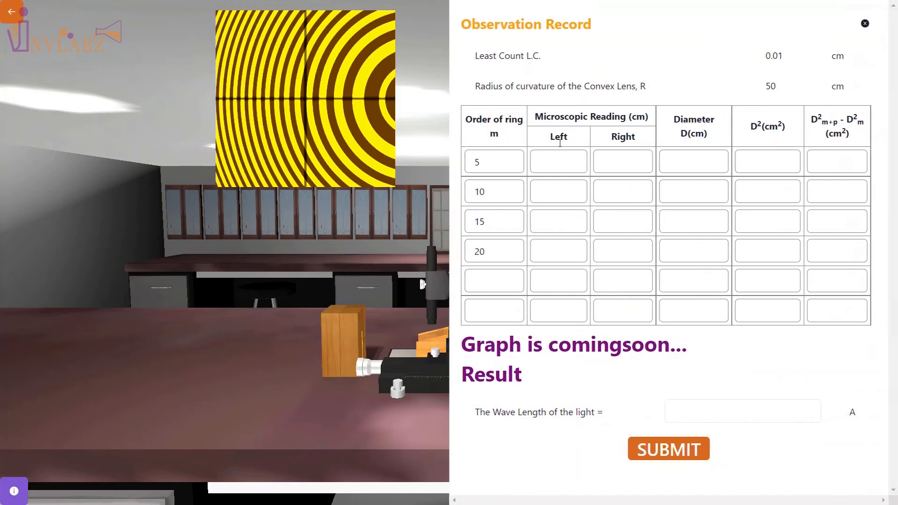
Enter left and right readings (10., 9.90, 10.45) for rings 5 to 20, checking the rings view.
click(556, 161)
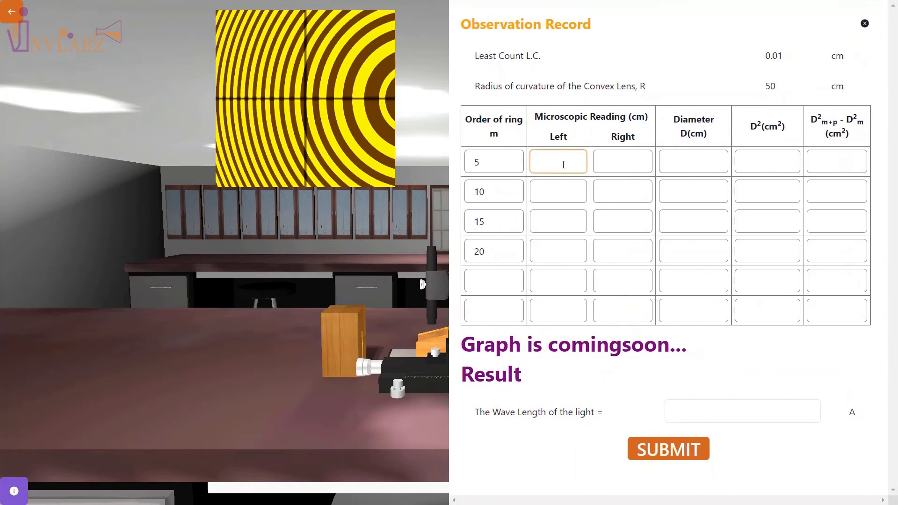
text(10.)
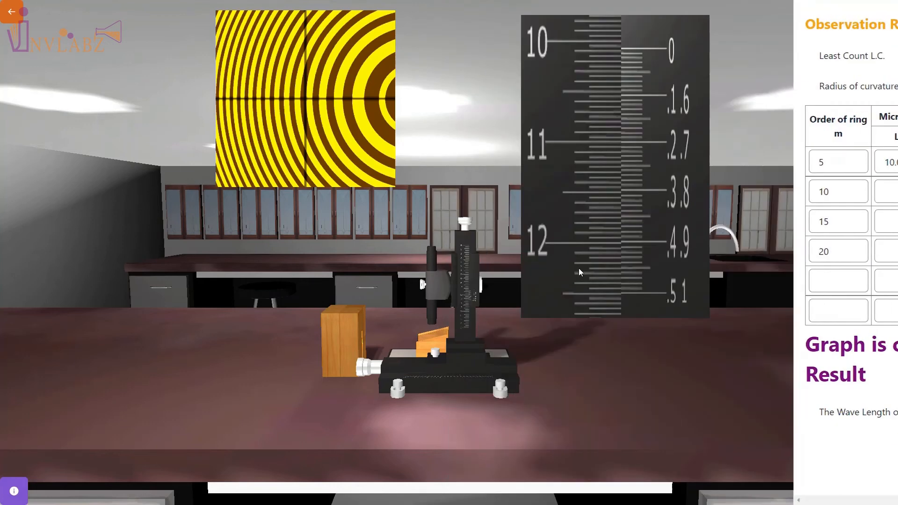
text(9.90)
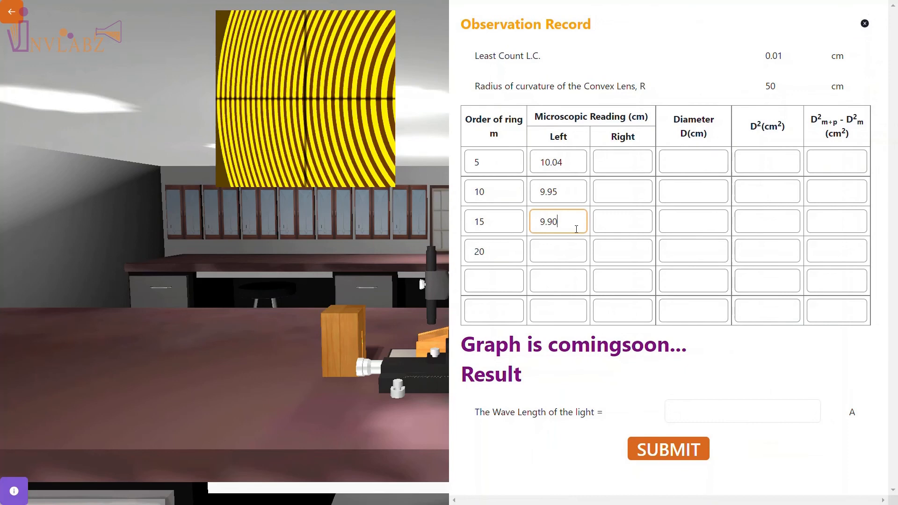
click(865, 23)
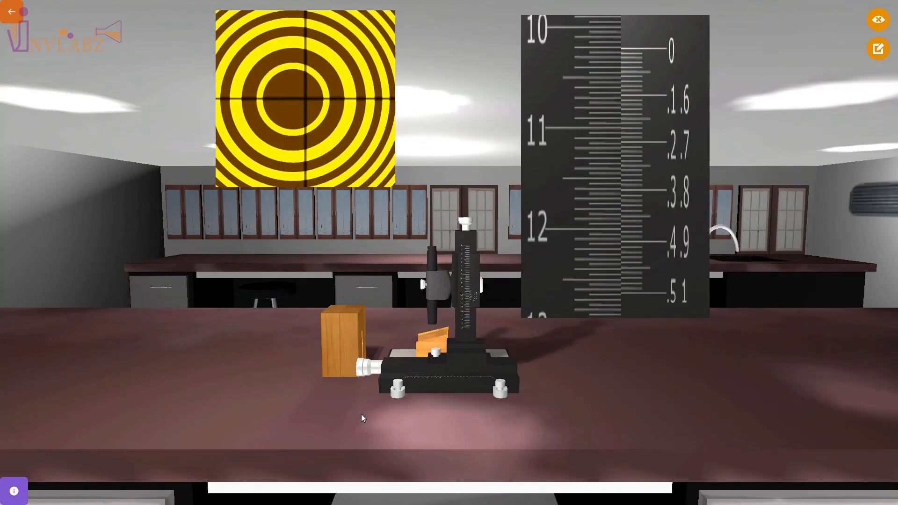
click(877, 48)
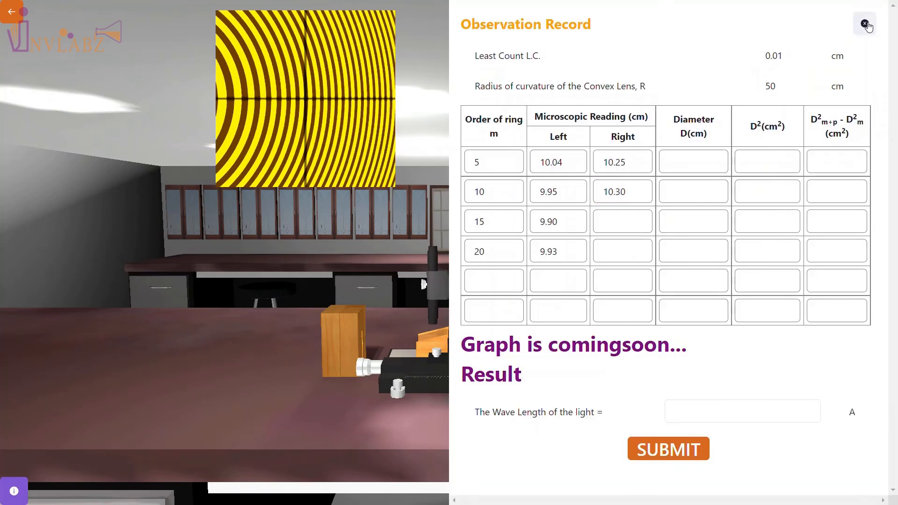
text(10.45)
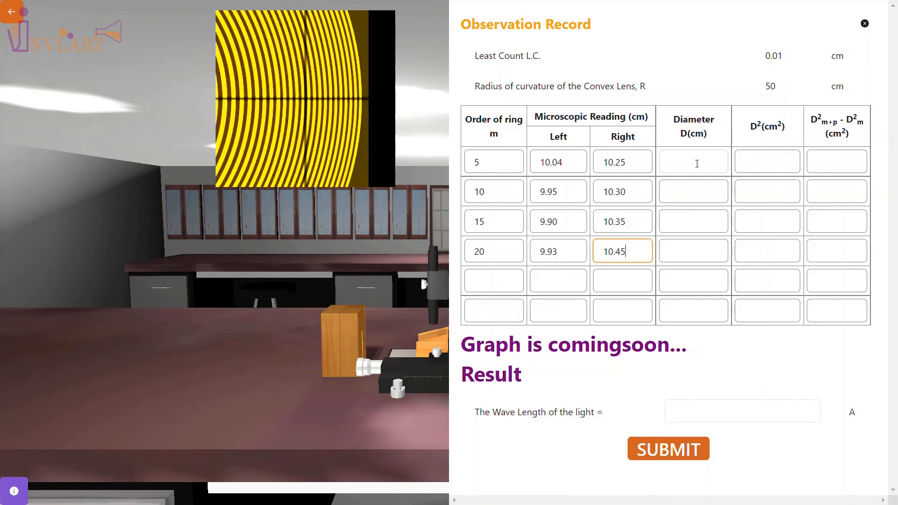
Fill the diameter and D² columns (0., 0.27) and enter wavelength 0.0000753.
click(693, 161)
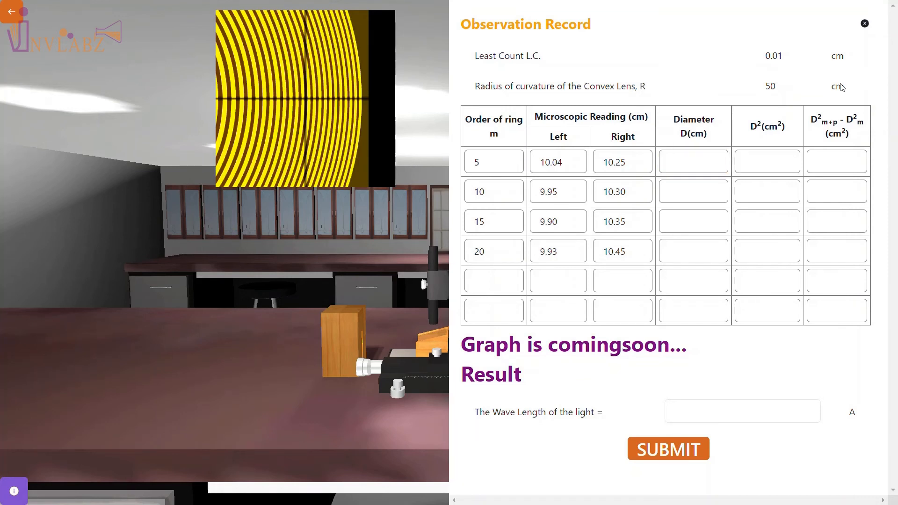
text(0.)
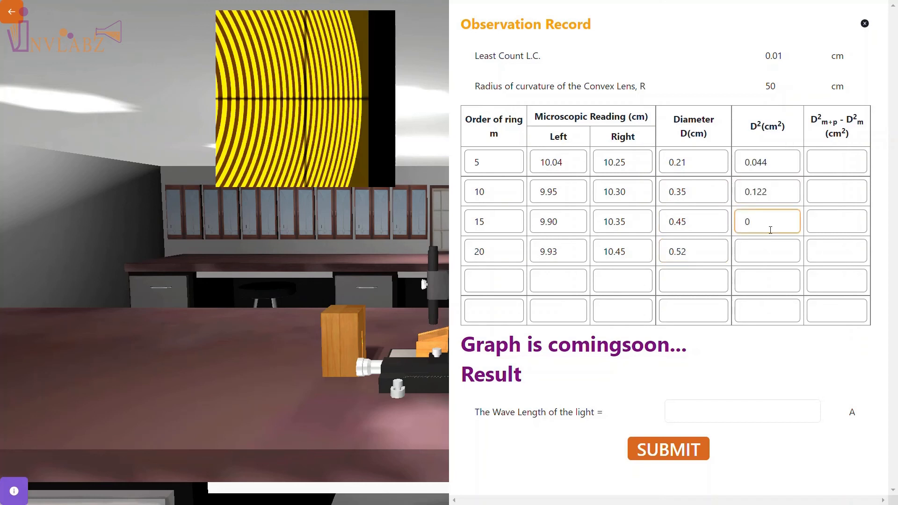
text(0.270)
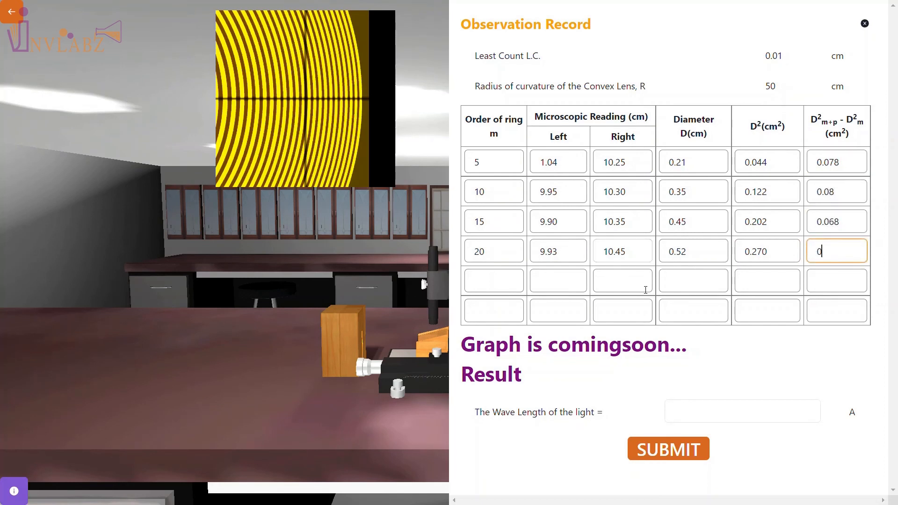
click(741, 410)
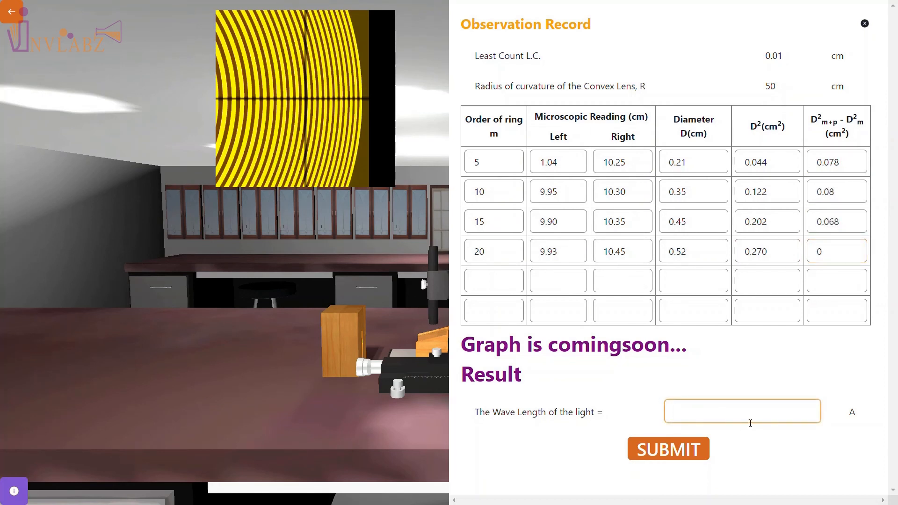
text(0.0000753)
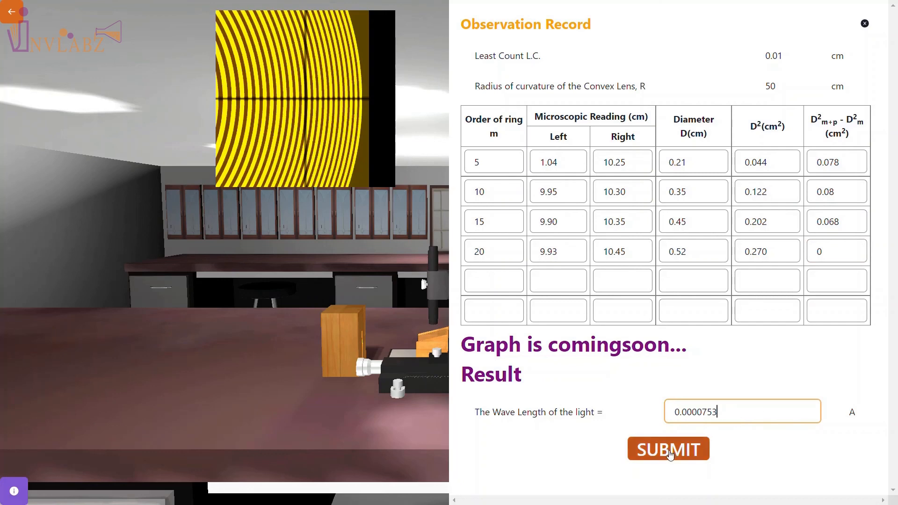